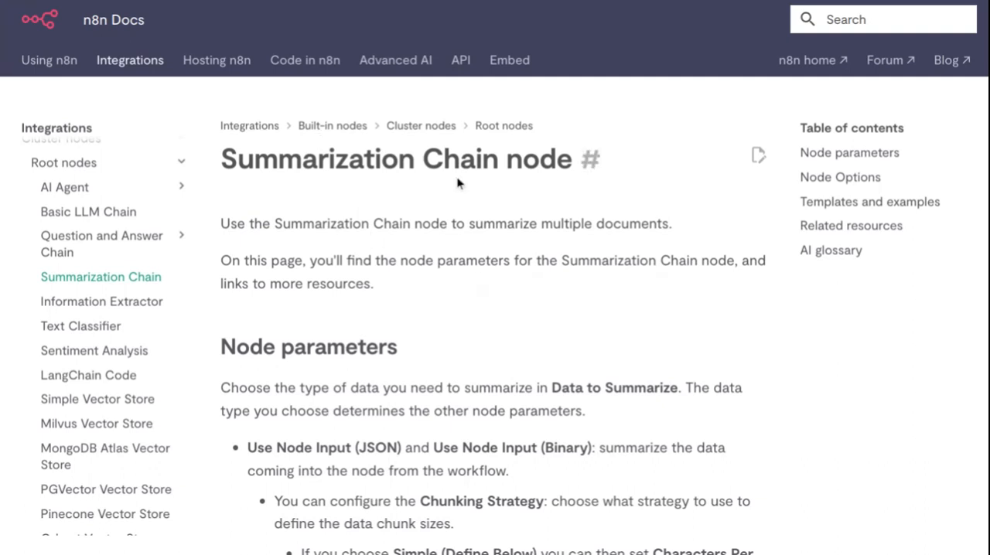
mouse_move(248, 246)
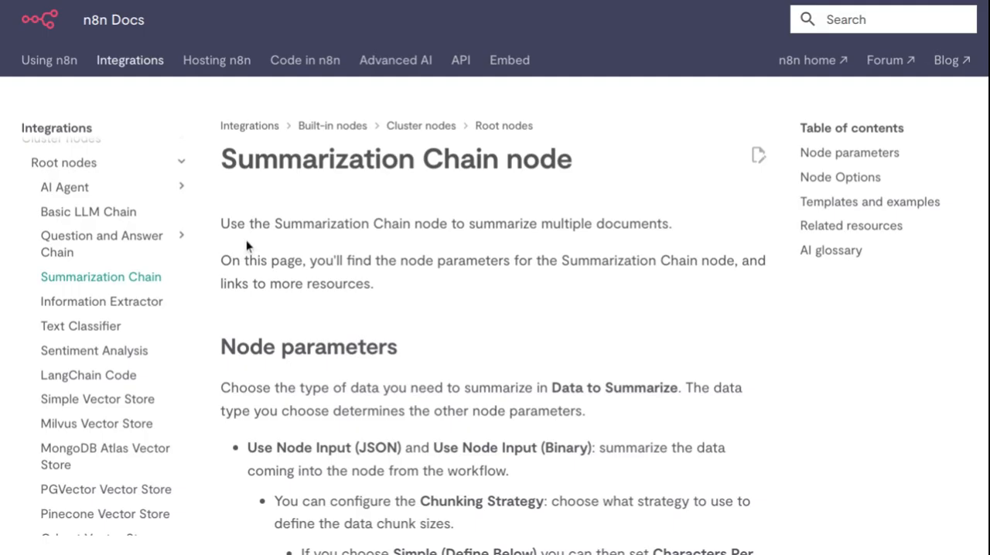
mouse_move(319, 292)
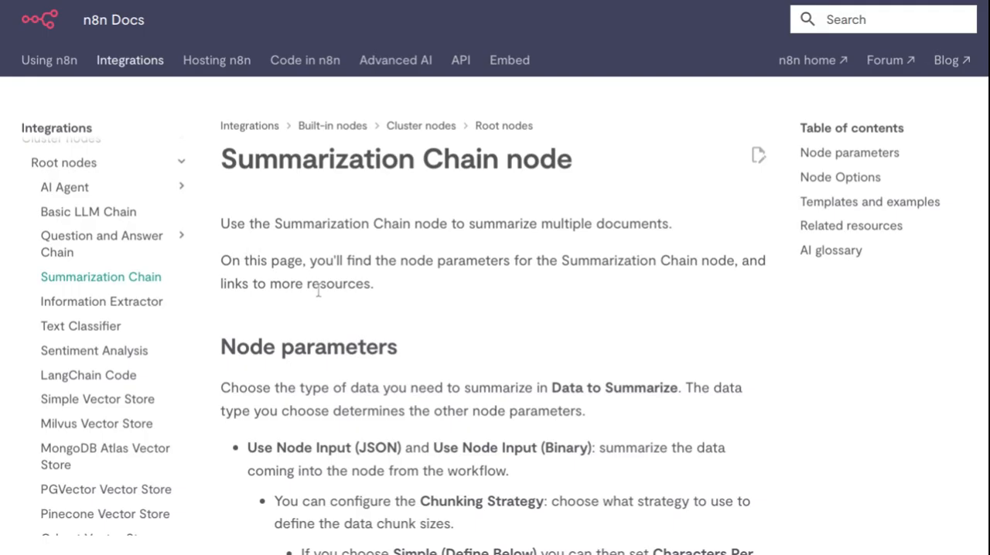
mouse_move(362, 280)
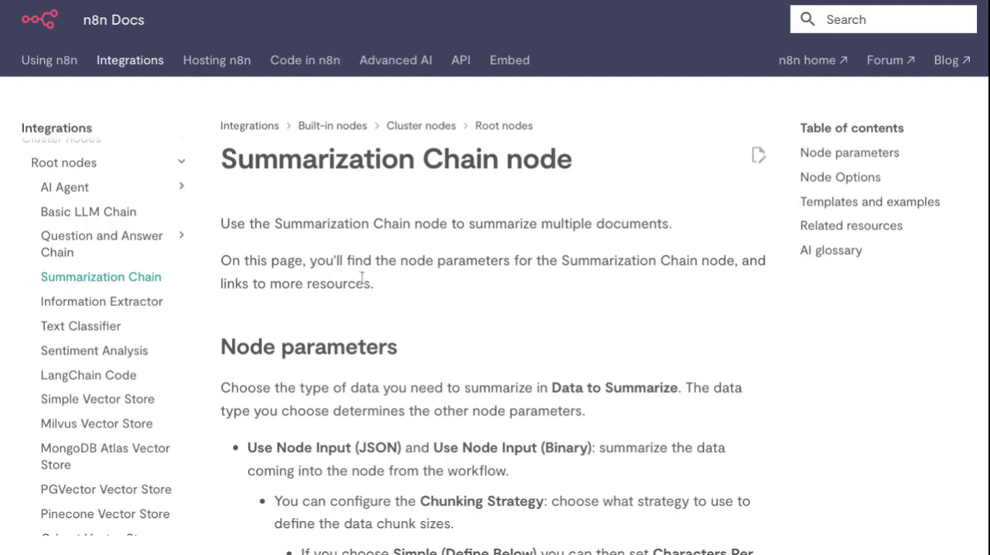
mouse_move(455, 287)
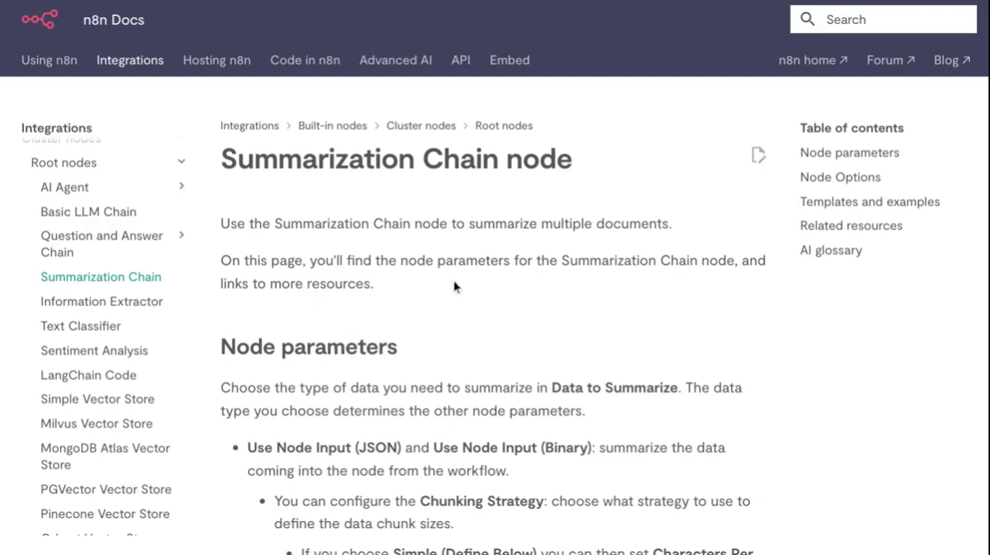
scroll(down, 3)
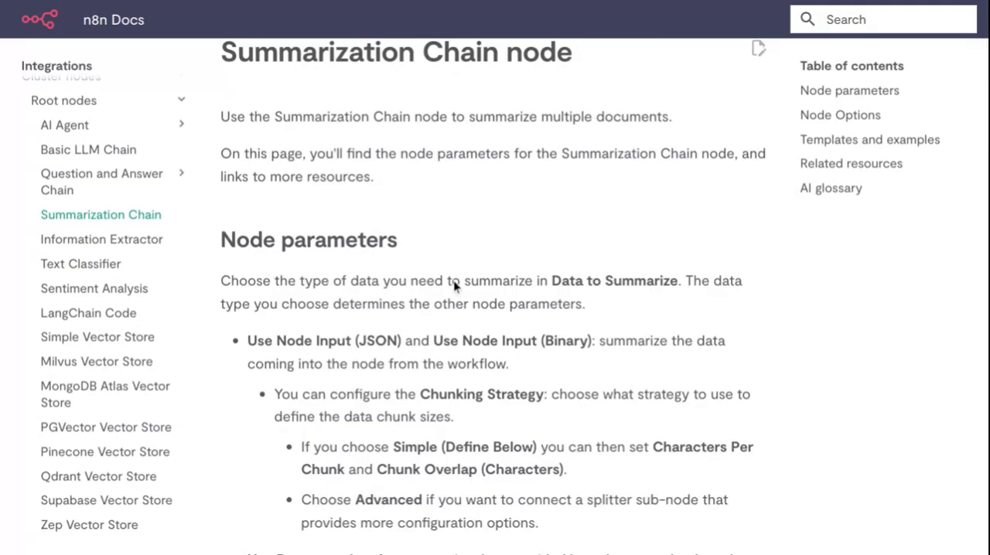
mouse_move(401, 276)
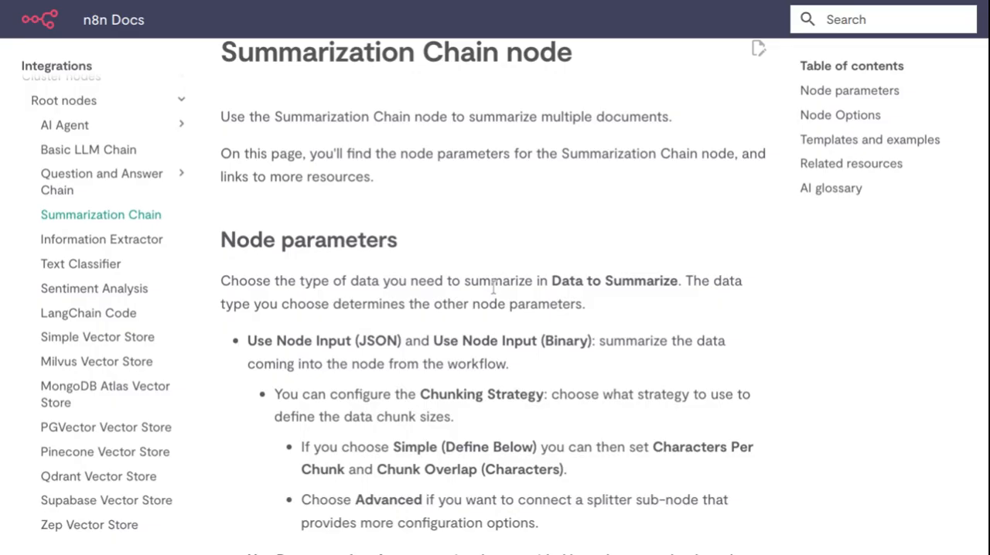
mouse_move(302, 348)
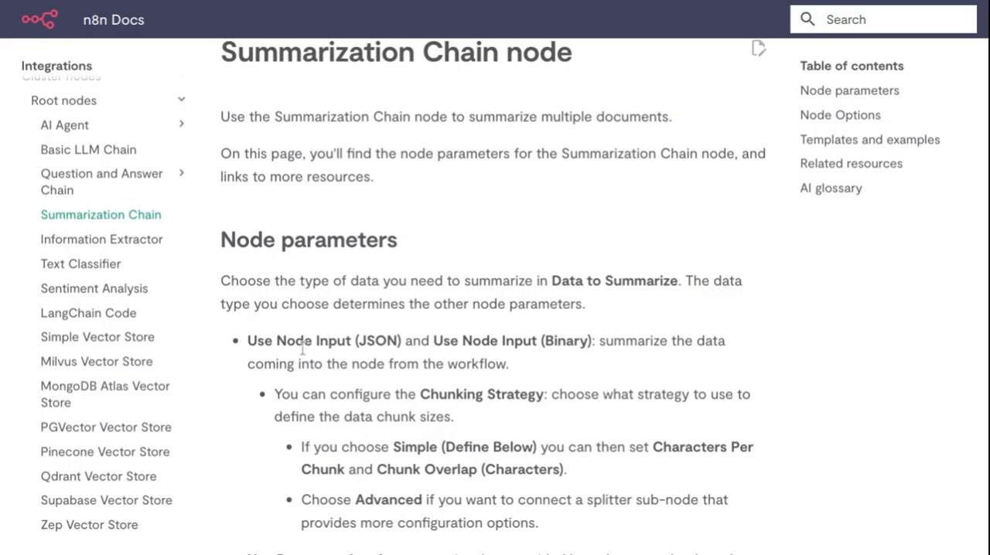
mouse_move(607, 316)
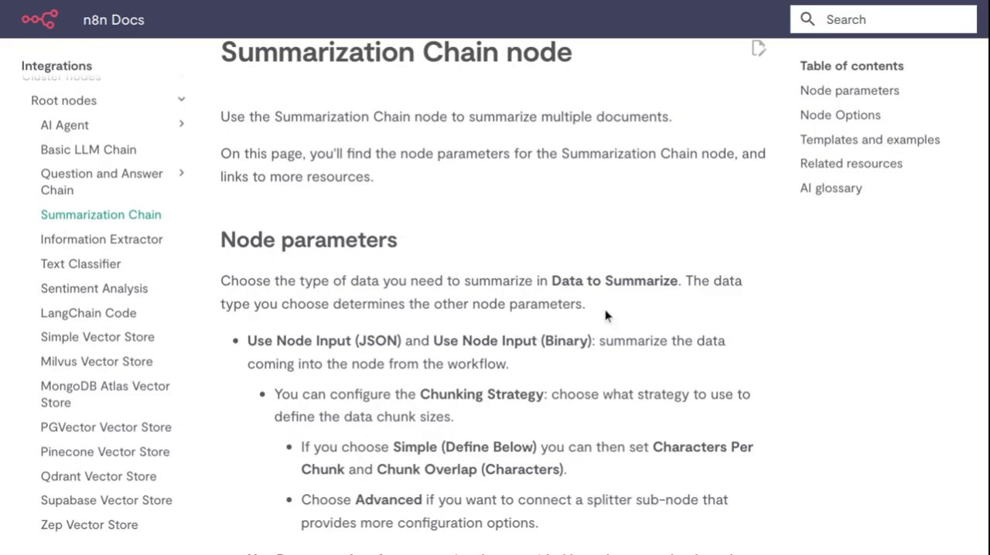
mouse_move(336, 377)
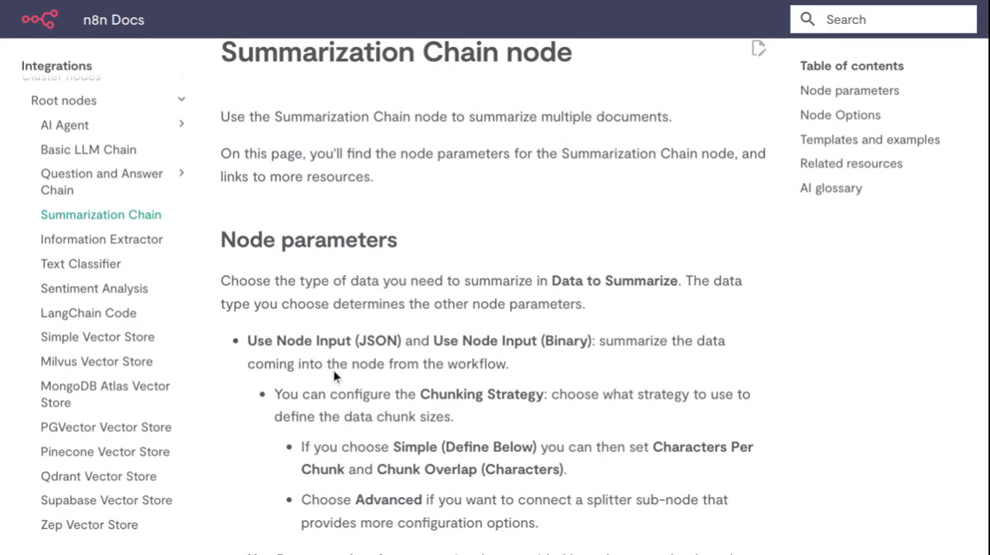
mouse_move(427, 345)
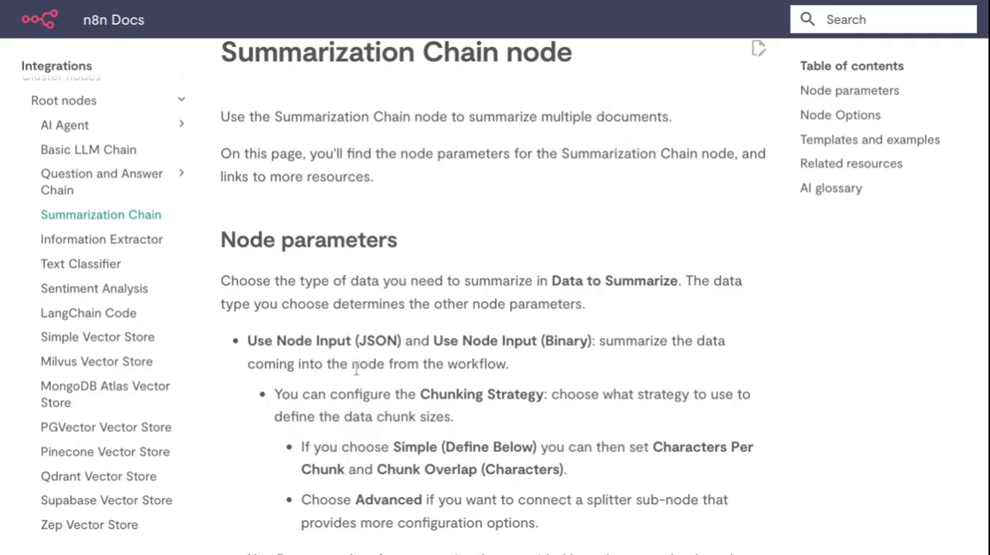
scroll(down, 3)
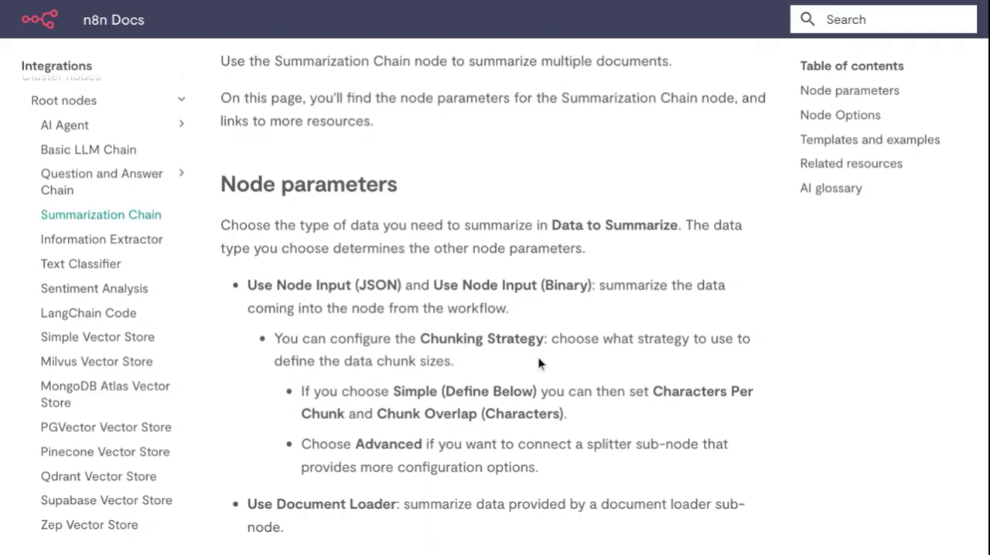
mouse_move(588, 362)
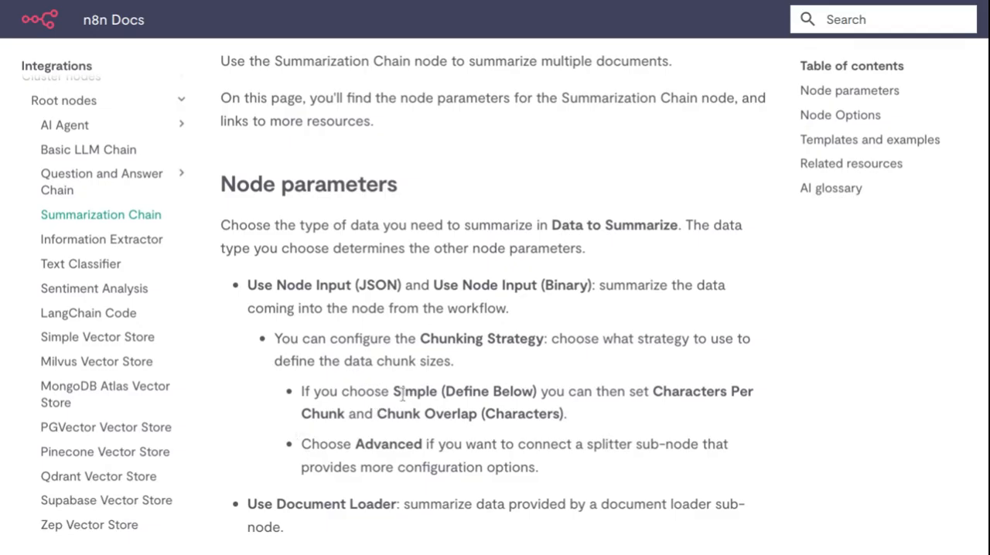
mouse_move(719, 408)
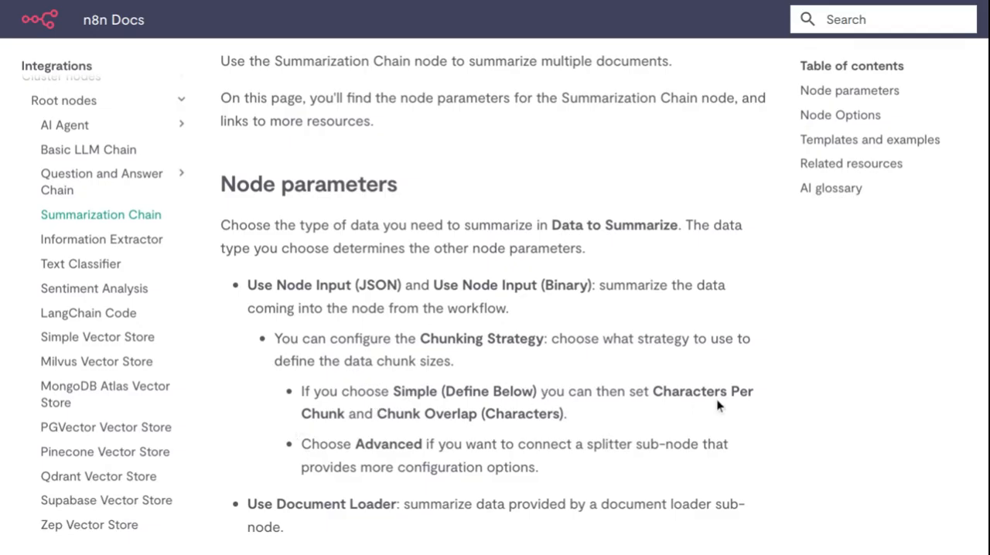
mouse_move(315, 459)
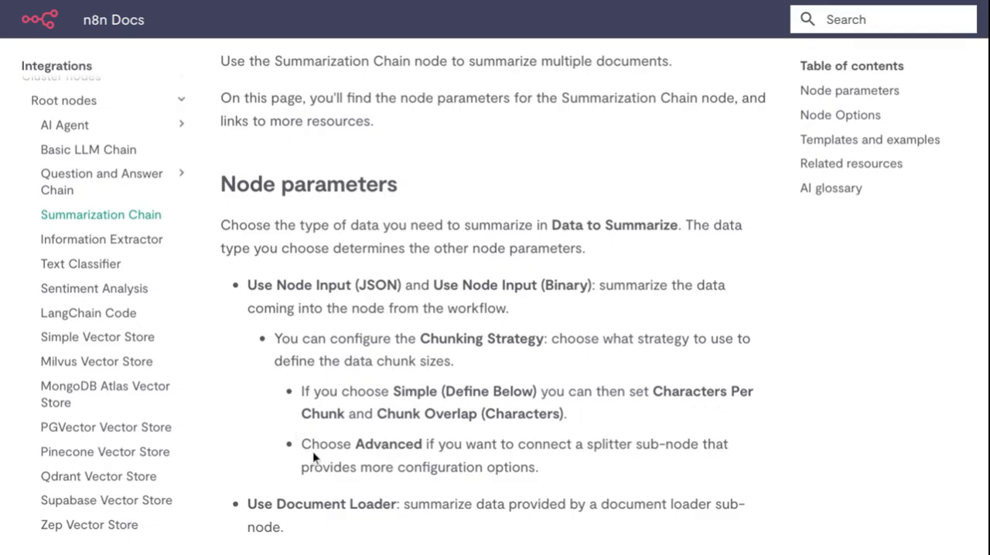
scroll(down, 3)
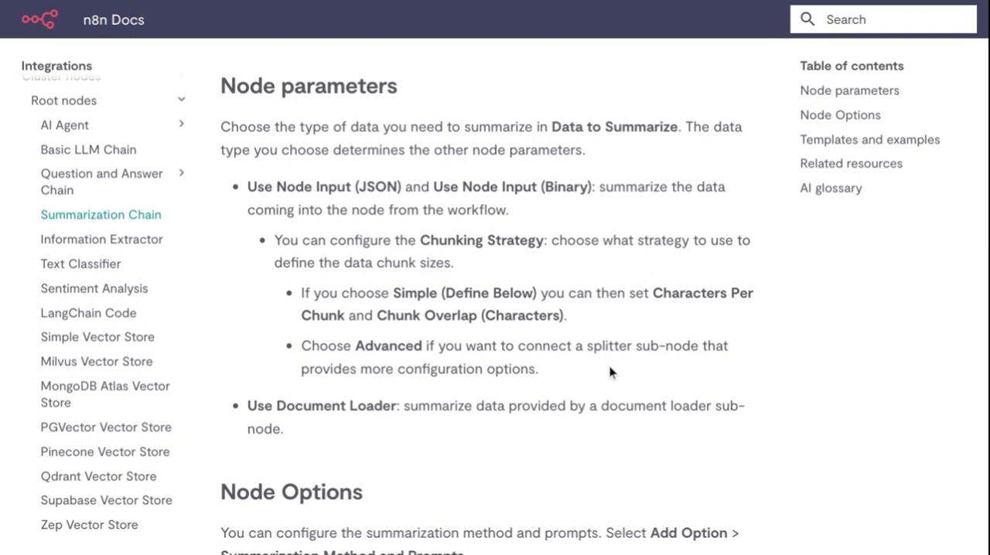
scroll(down, 3)
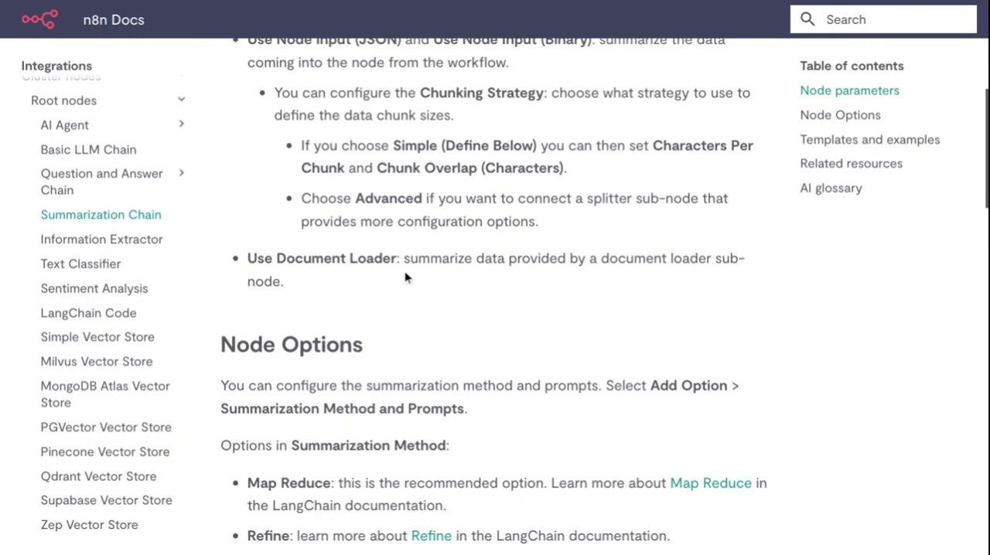
scroll(down, 3)
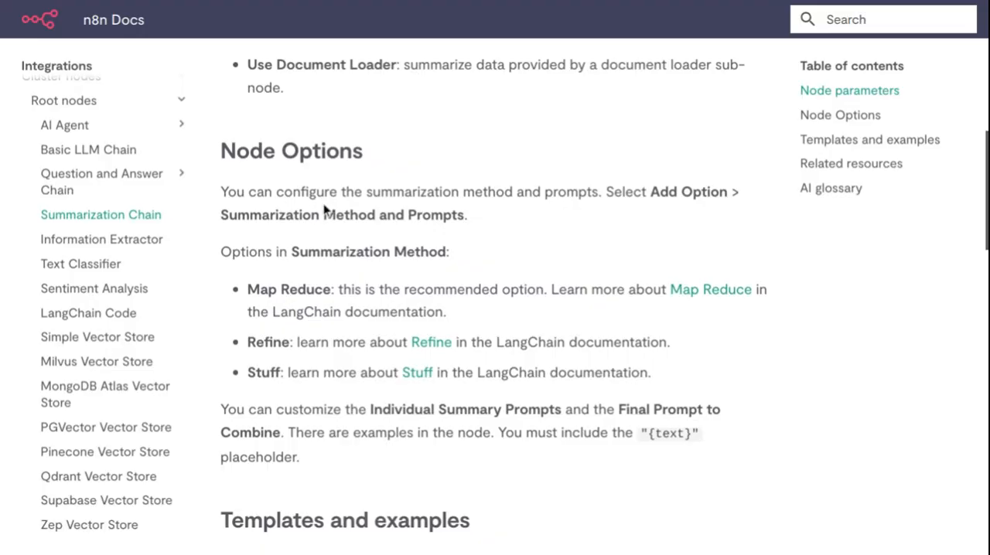
mouse_move(619, 206)
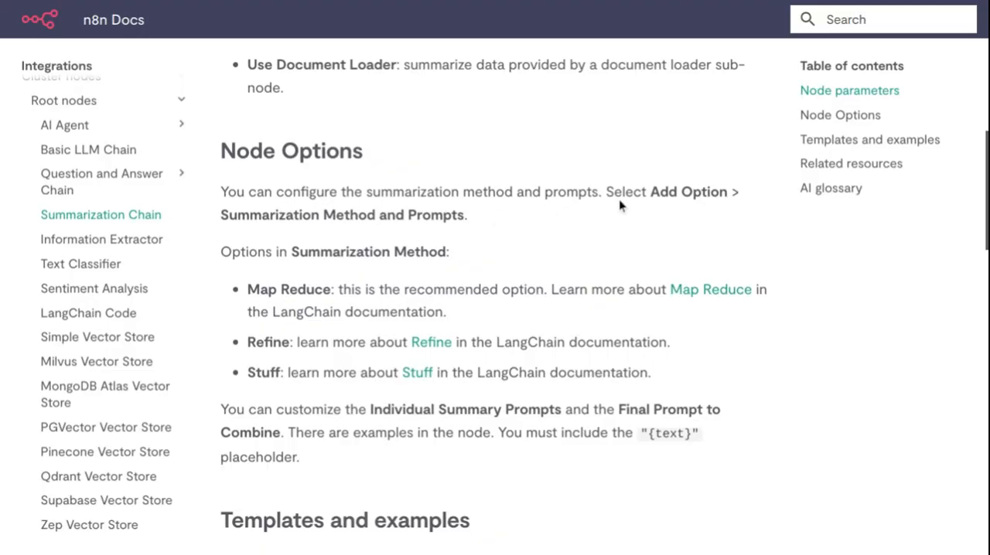
mouse_move(382, 242)
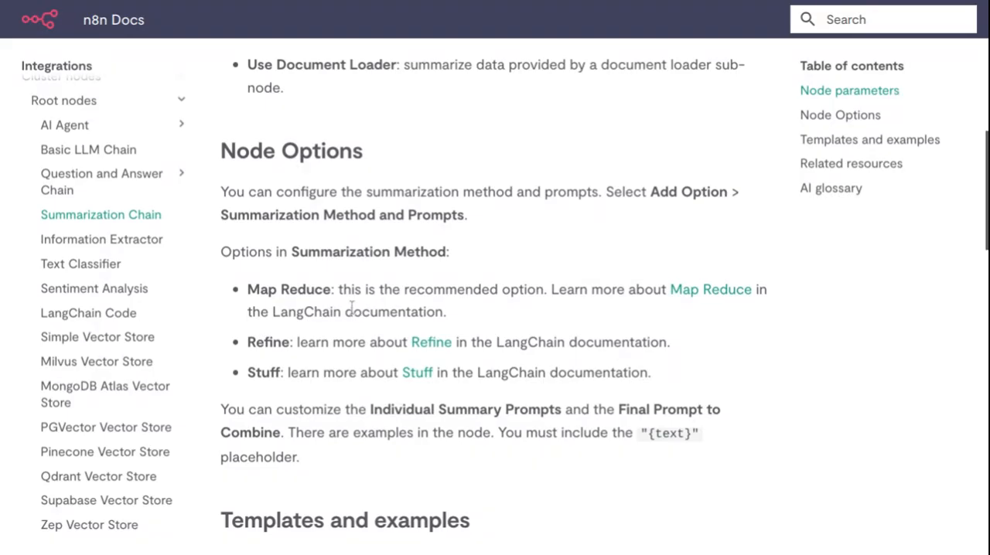
mouse_move(424, 303)
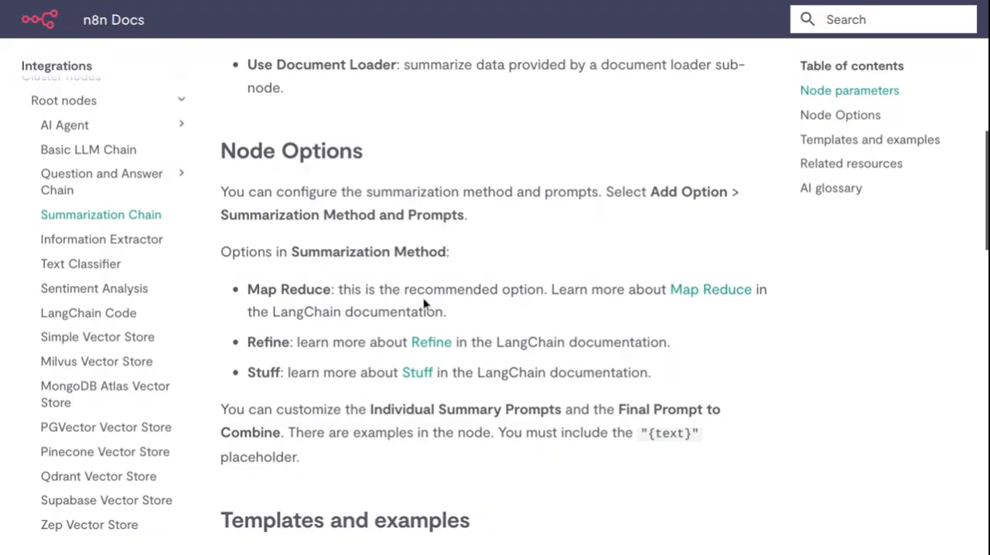
mouse_move(375, 344)
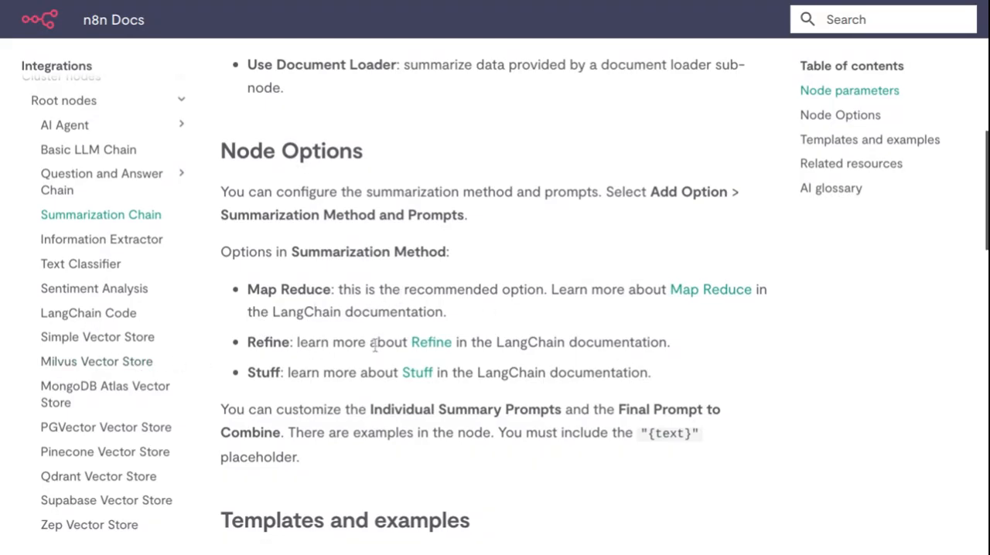
scroll(down, 3)
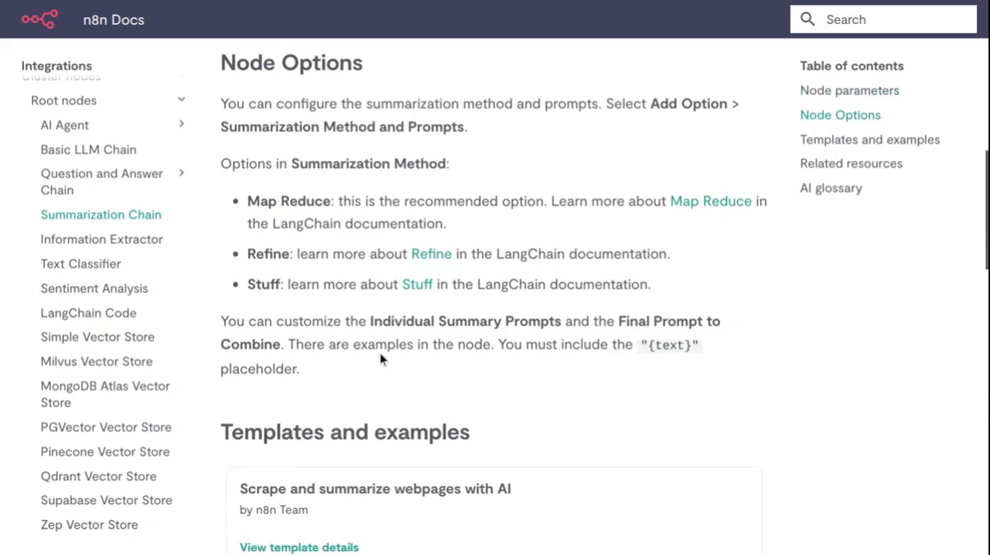
mouse_move(247, 377)
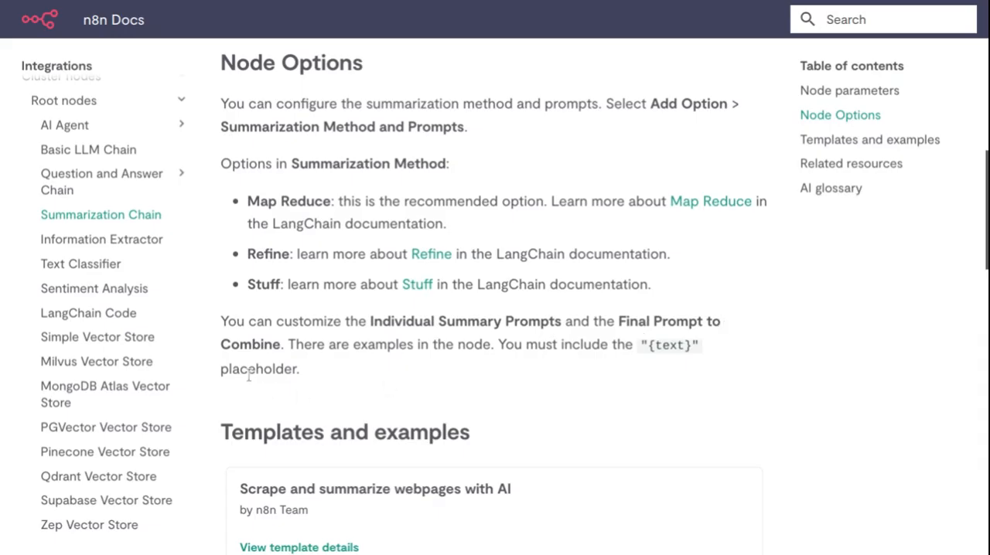
mouse_move(581, 349)
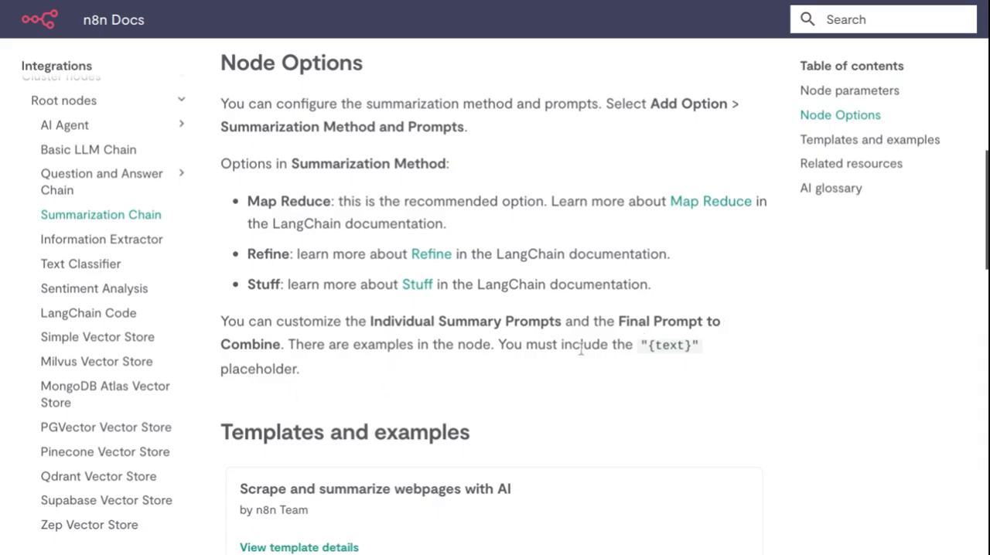
scroll(down, 3)
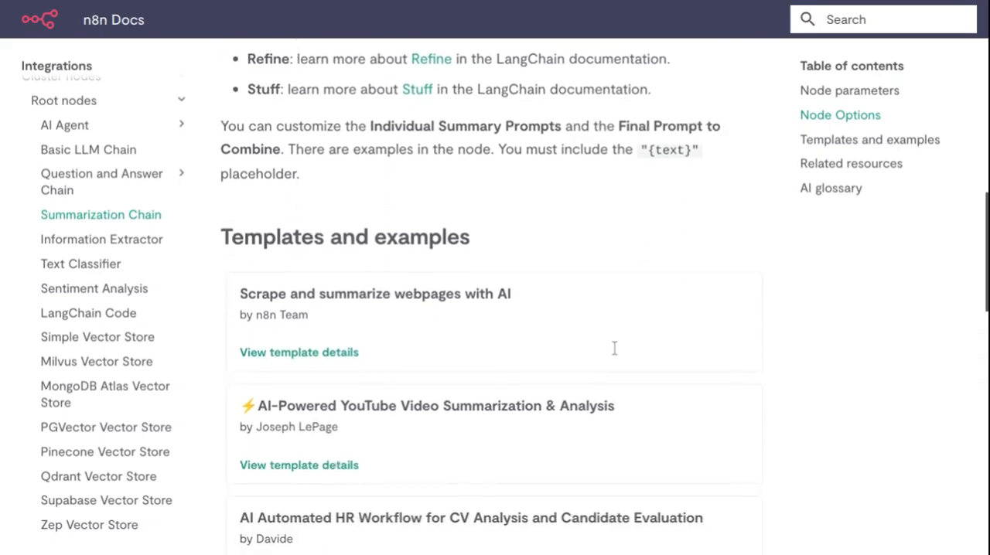
mouse_move(313, 279)
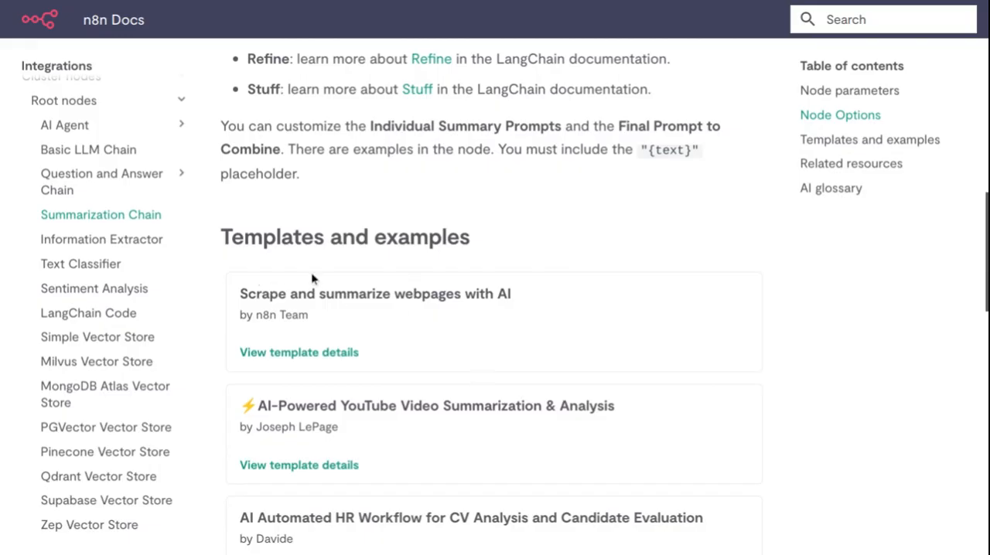
mouse_move(326, 342)
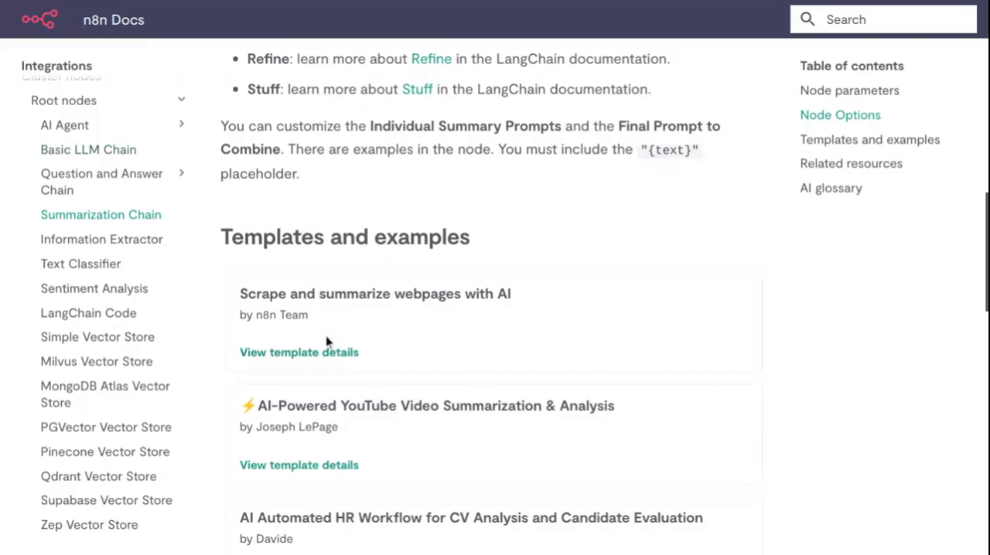
scroll(down, 3)
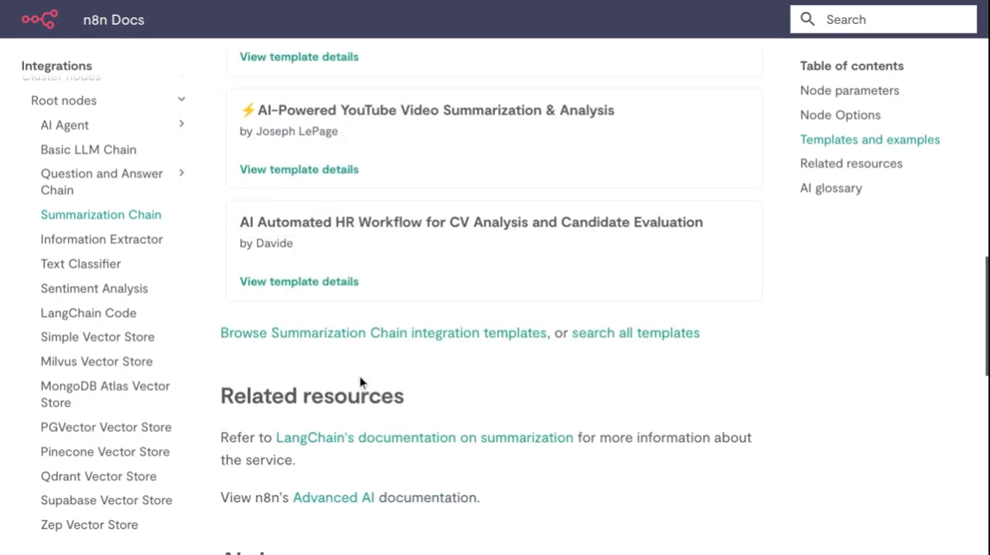
scroll(down, 3)
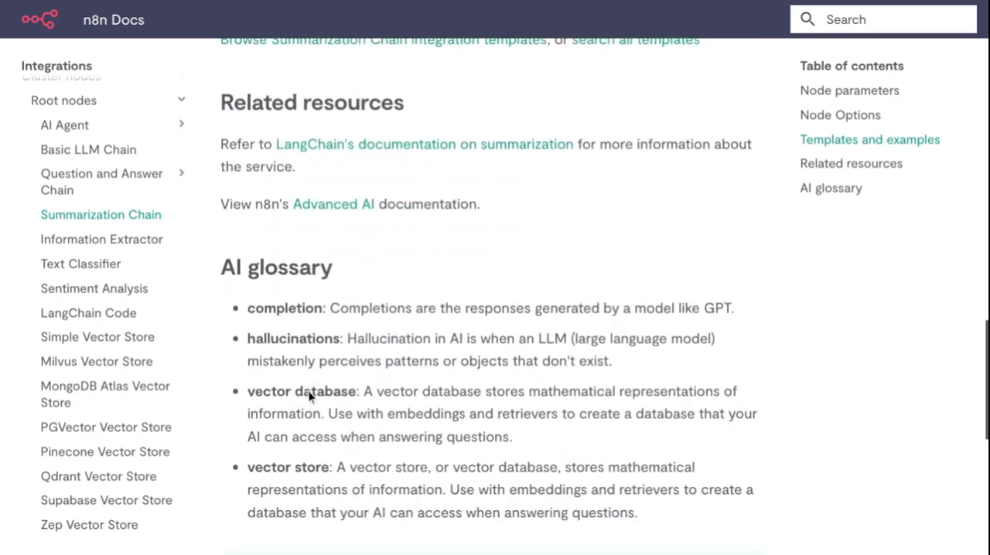
scroll(down, 3)
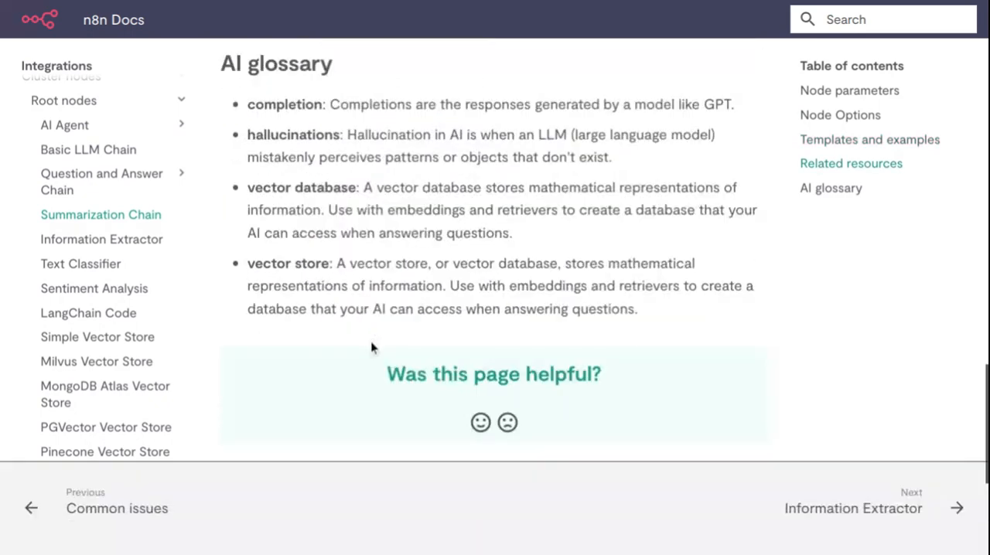